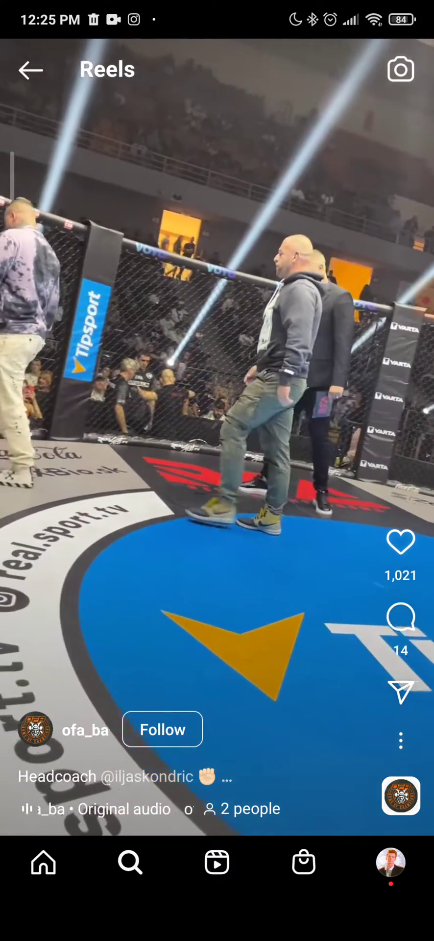
# - Swipe past the ofa_ba MMA reel and return to the home screen
pyautogui.scroll(3)
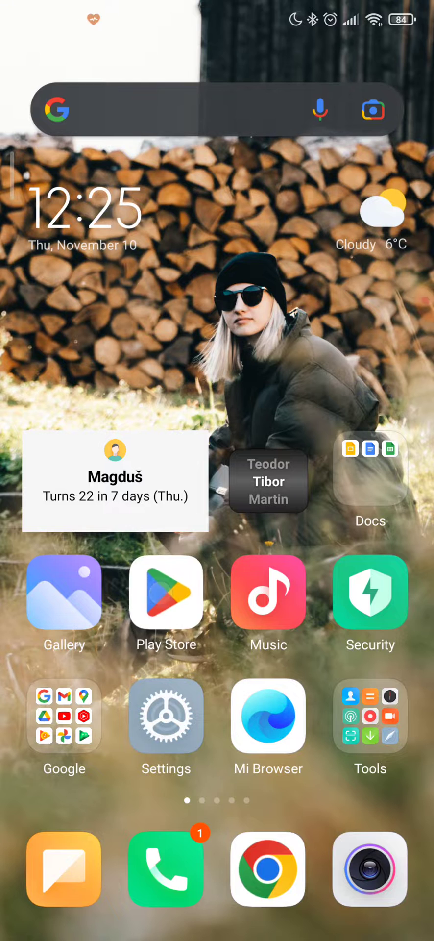
# - Search Play Store for 'inst' and reach the Video Downloader for Instagram listing
pyautogui.click(166, 593)
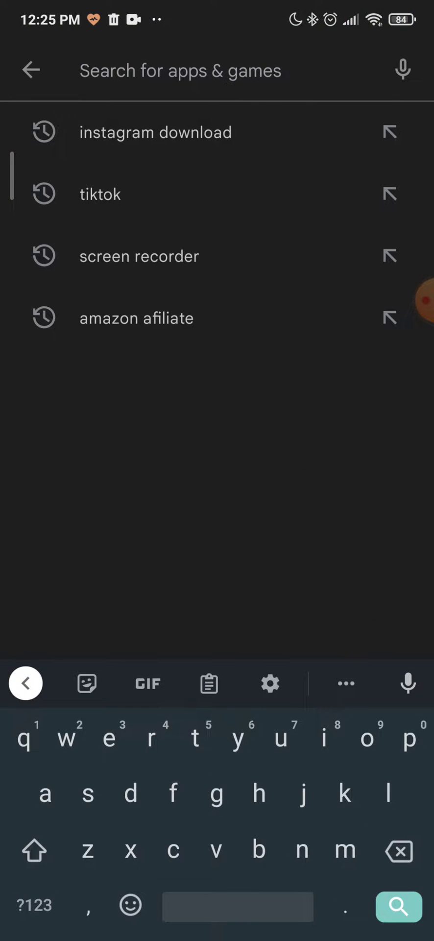
pyautogui.write('instagram')
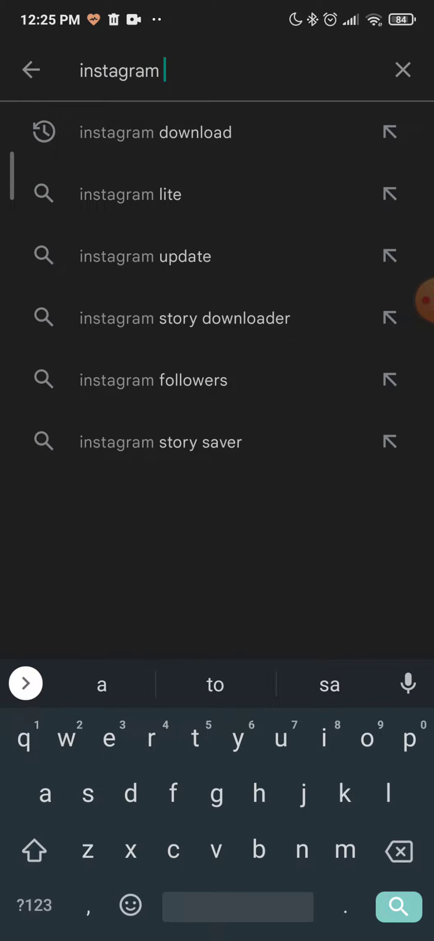
pyautogui.click(155, 132)
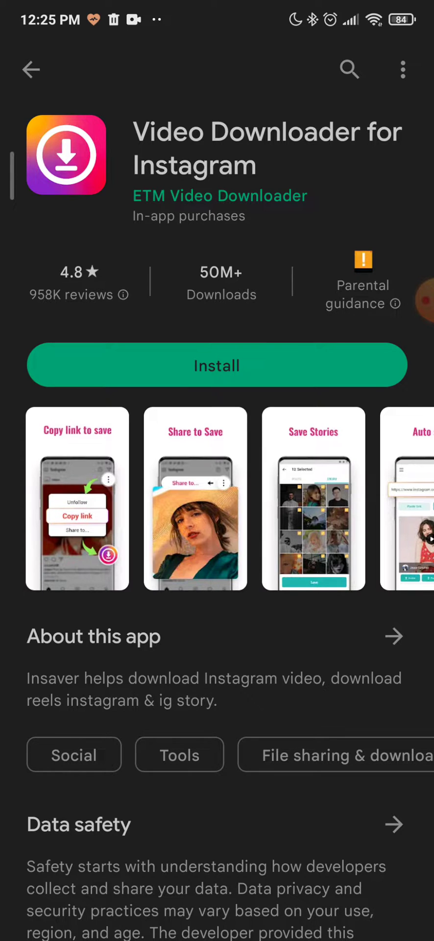
# - Install Video Downloader for Instagram and launch it to its how-to guide
pyautogui.click(217, 365)
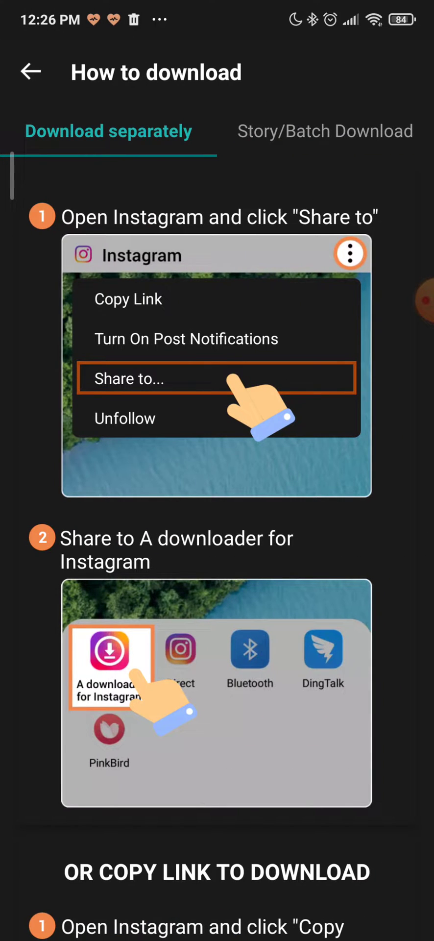
# - Scroll through the how-to-download guide before returning to the ofa_ba reel
pyautogui.scroll(-3)
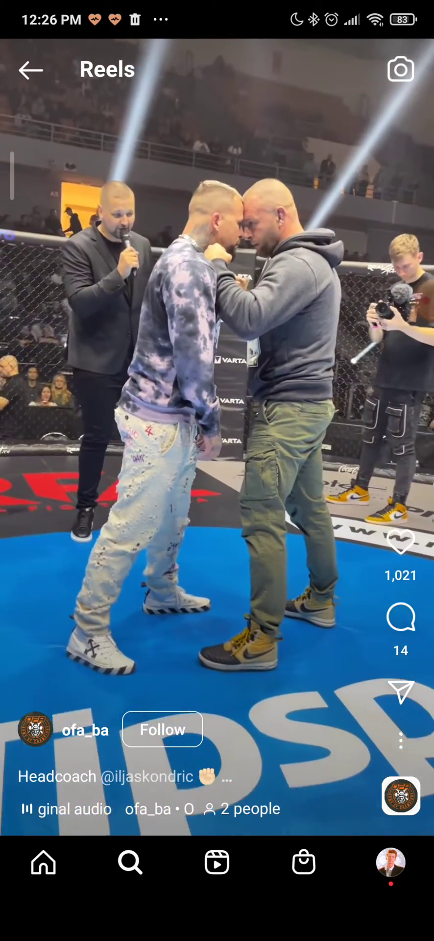
# - Copy the ofa_ba reel's link from its three-dot menu
pyautogui.click(401, 740)
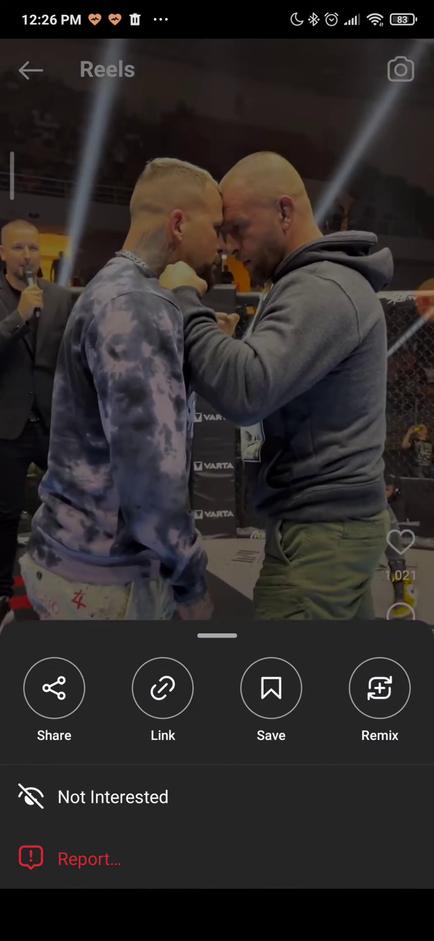
pyautogui.click(54, 688)
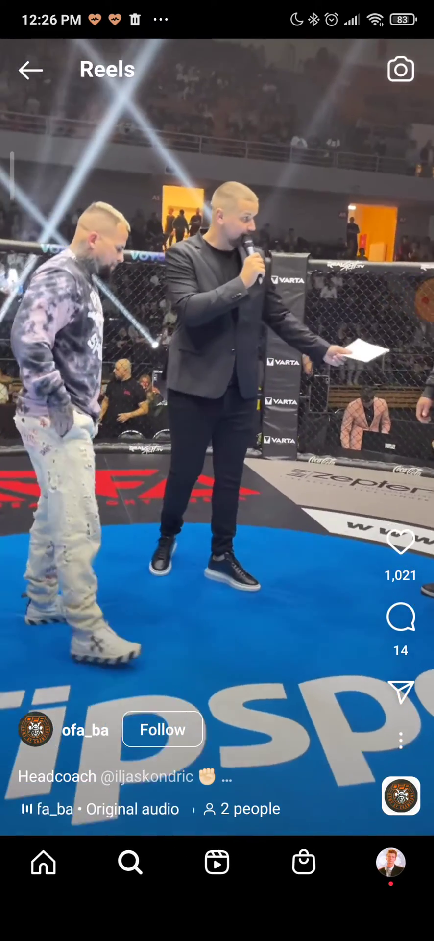
# - Share the ofa_ba reel to the downloader and pull down the notification shade
pyautogui.click(400, 740)
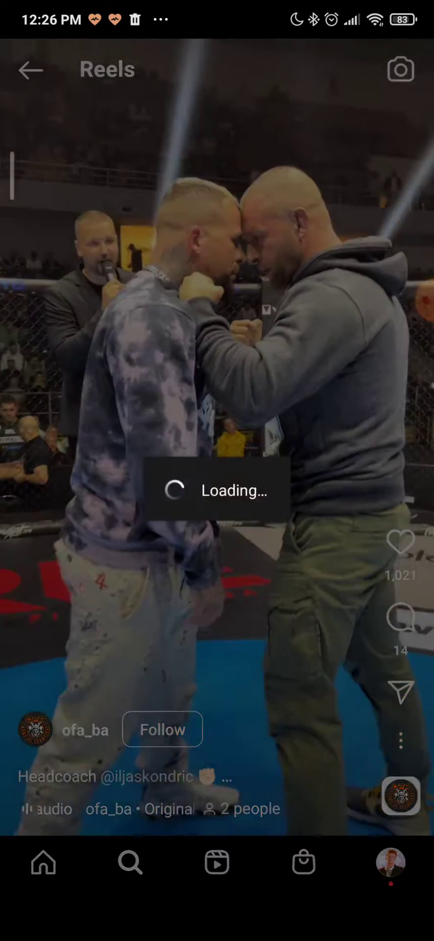
pyautogui.click(400, 694)
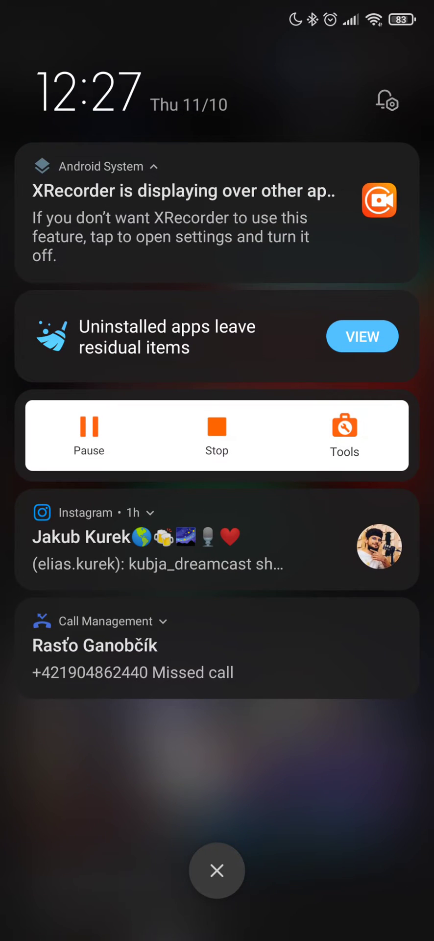
# - View the ofa_ba reel in Downloads and play the saved video
pyautogui.click(218, 870)
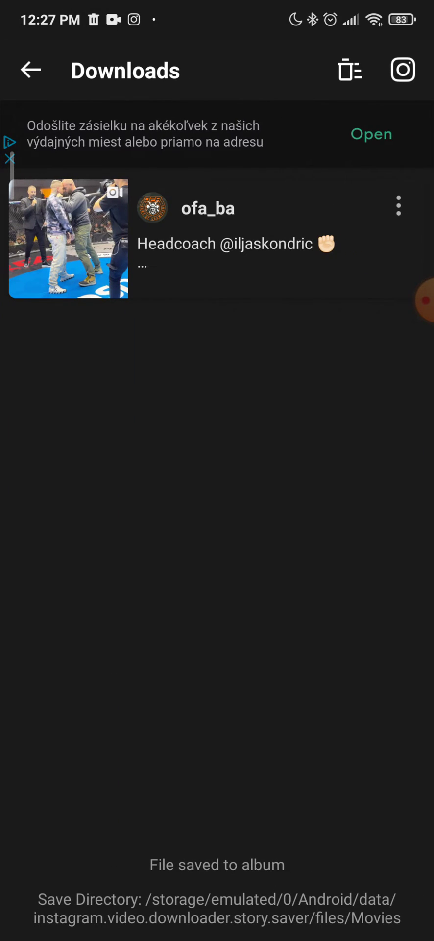
pyautogui.click(68, 240)
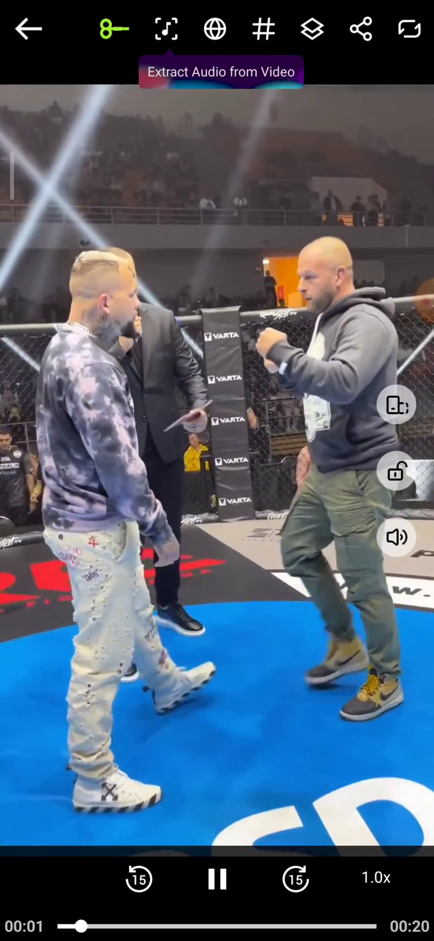